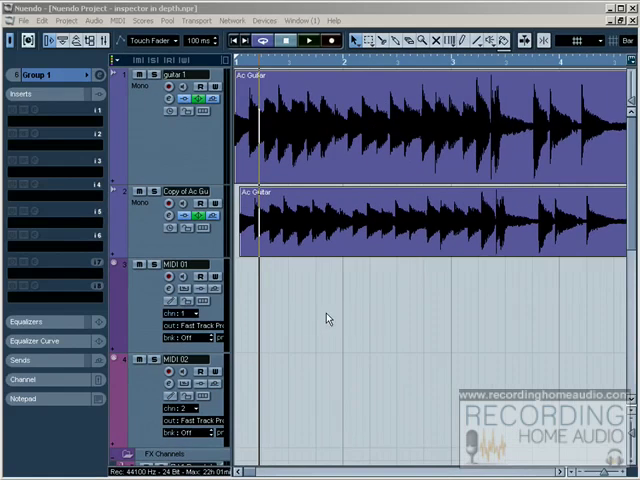
pyautogui.moveTo(308, 12)
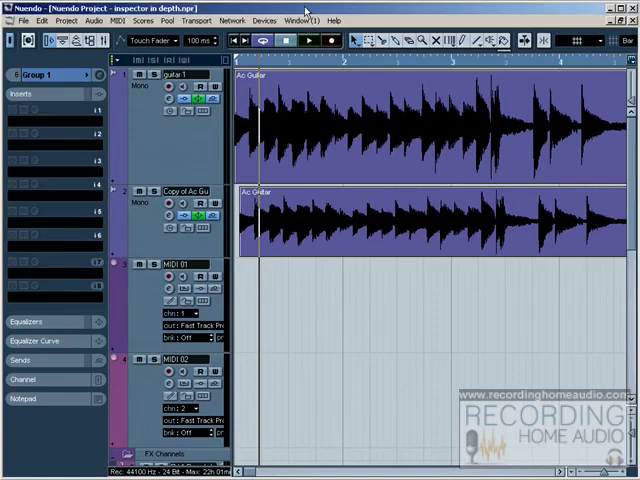
# - Bring up VST Connections from Devices and view its Inputs and Outputs pages
pyautogui.click(266, 20)
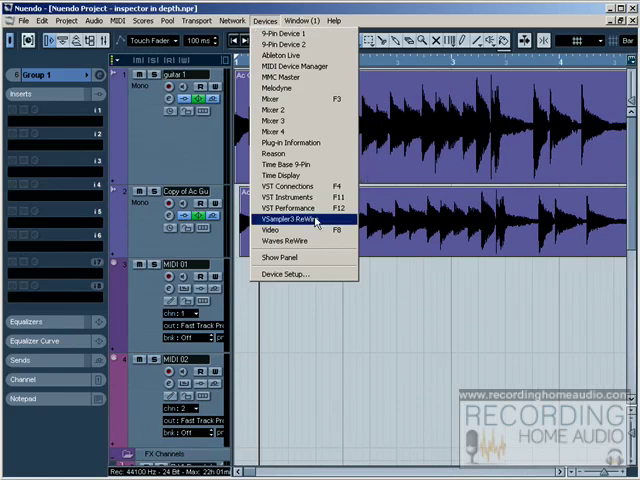
pyautogui.click(288, 186)
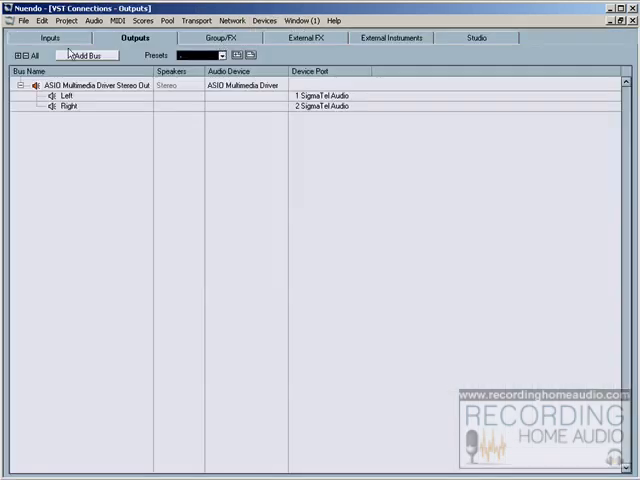
pyautogui.click(62, 36)
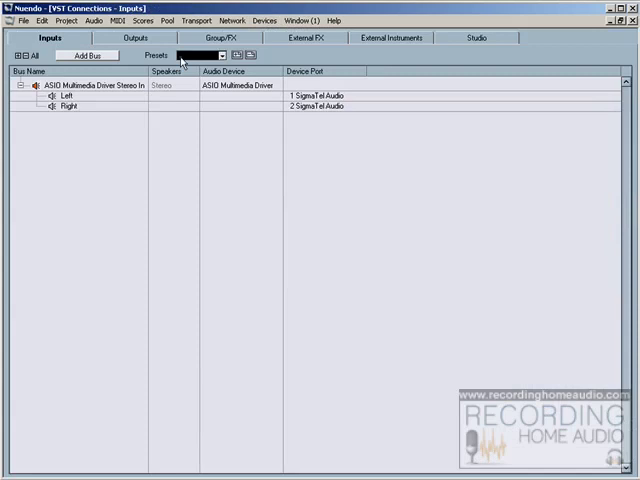
pyautogui.click(136, 36)
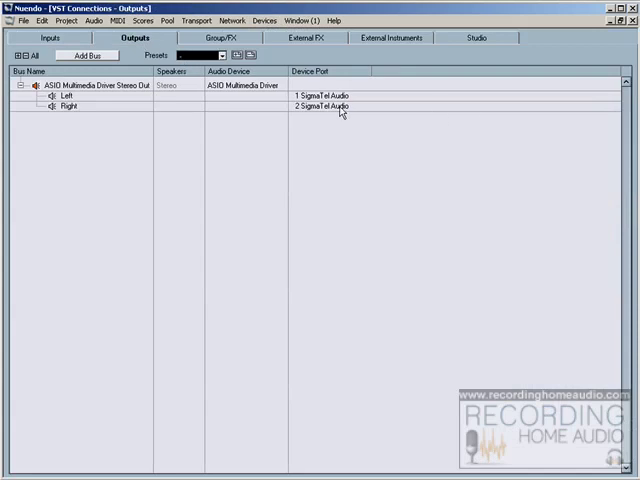
pyautogui.moveTo(310, 156)
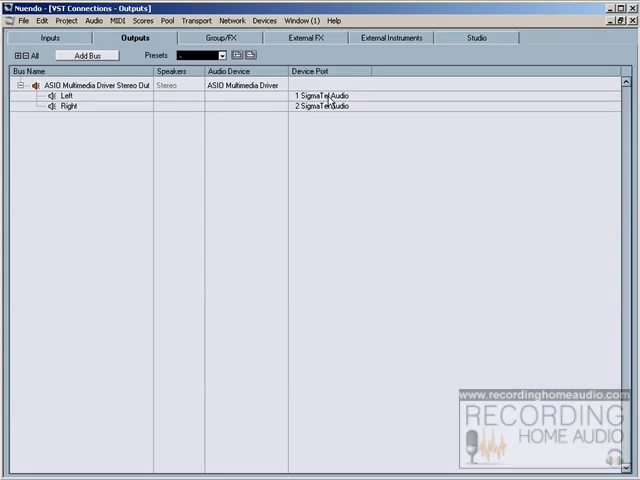
pyautogui.moveTo(330, 108)
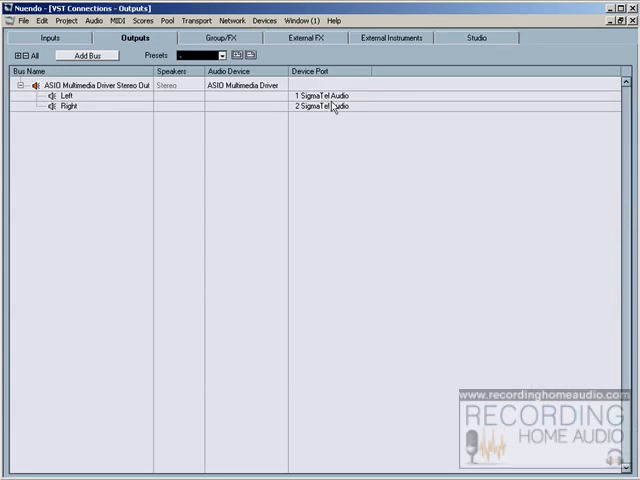
pyautogui.moveTo(342, 156)
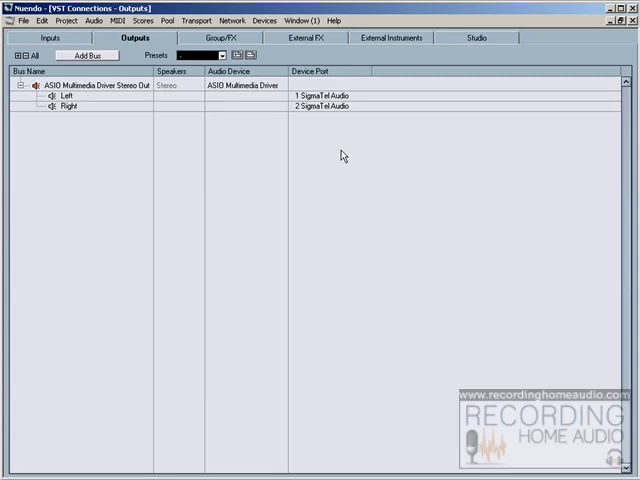
pyautogui.click(86, 56)
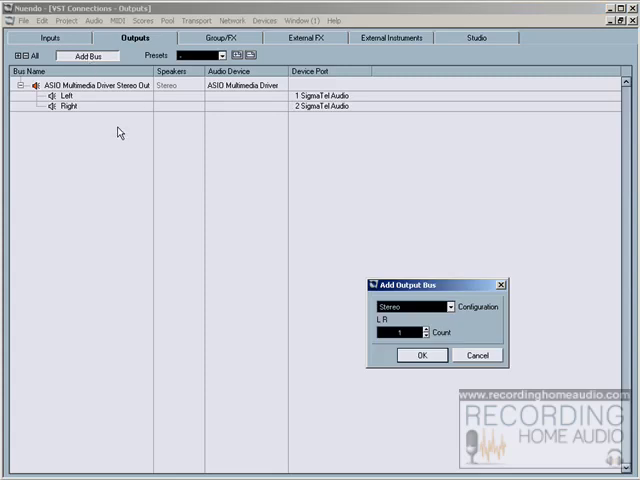
pyautogui.click(476, 356)
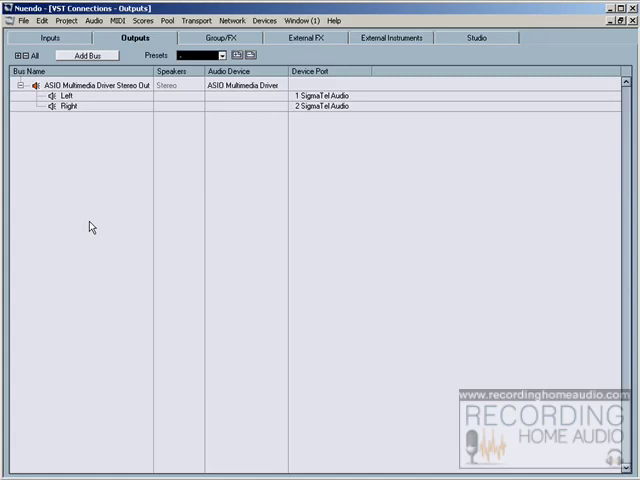
pyautogui.moveTo(76, 192)
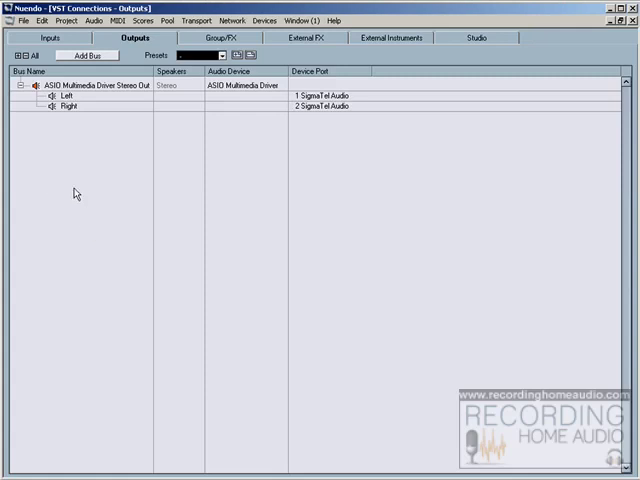
pyautogui.moveTo(484, 208)
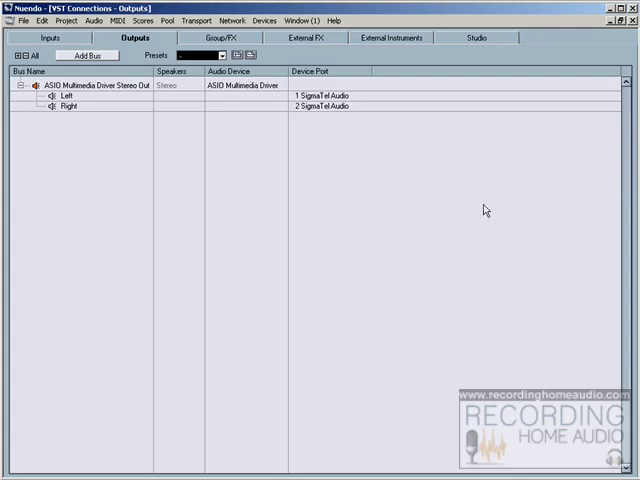
pyautogui.click(20, 86)
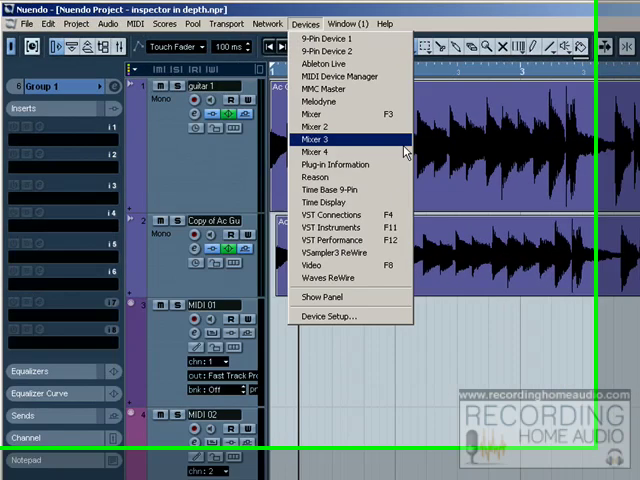
pyautogui.moveTo(344, 232)
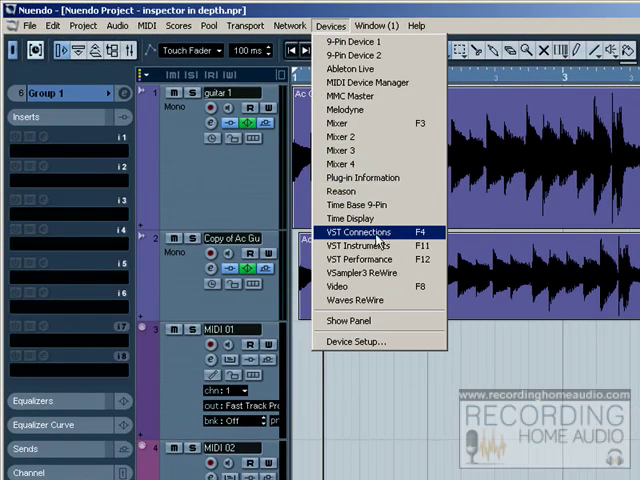
# - Reopen the VST Connections window from the Devices menu
pyautogui.click(360, 232)
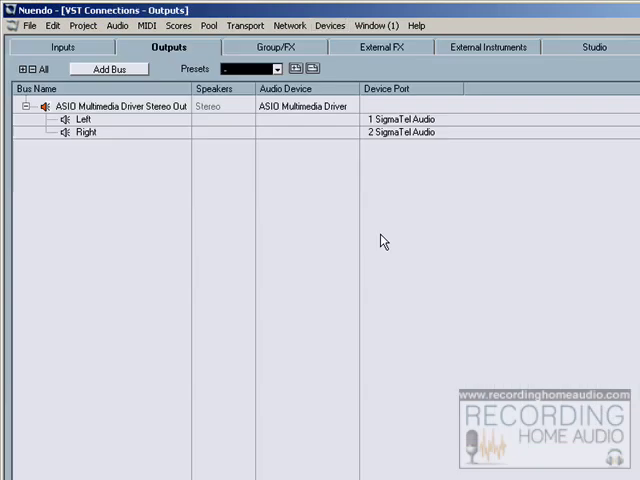
pyautogui.moveTo(484, 256)
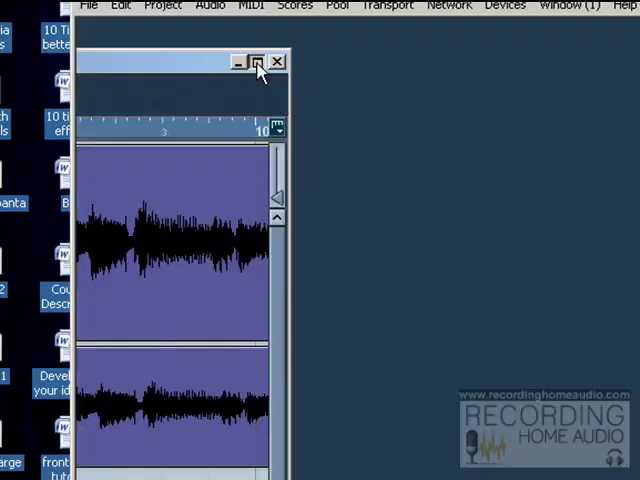
# - Maximize the project window and select the guitar 1 track to show its inspector
pyautogui.click(256, 60)
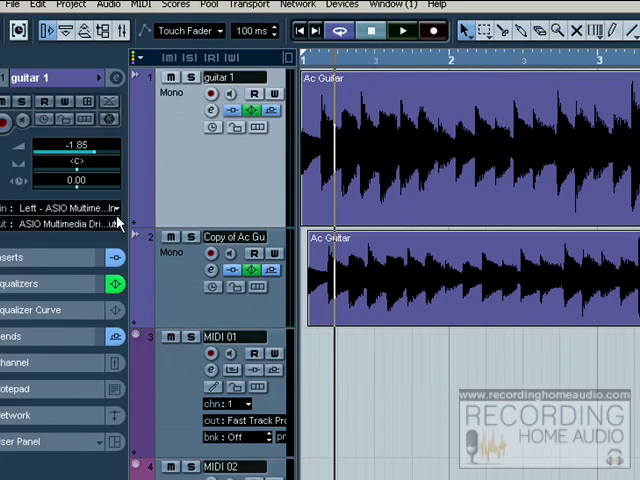
pyautogui.click(60, 210)
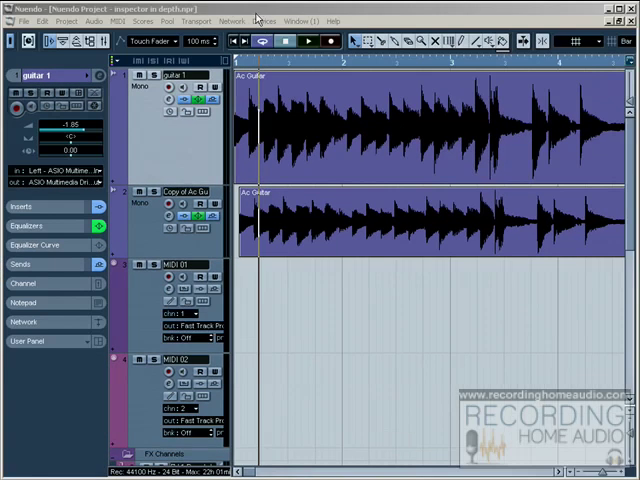
# - Reopen VST Connections, check Inputs and Outputs, and collapse the stereo output bus row
pyautogui.click(266, 20)
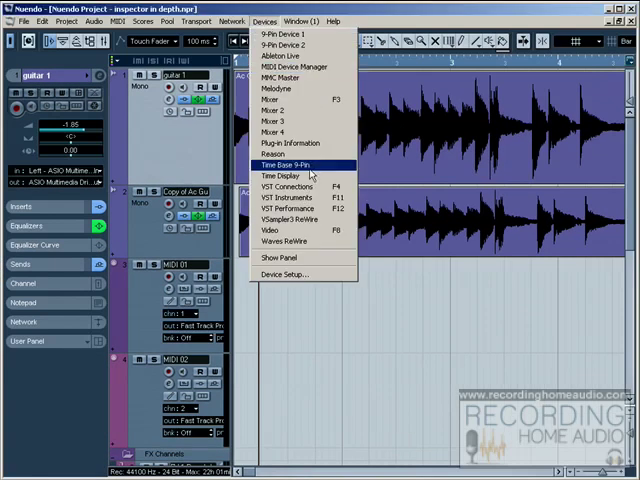
pyautogui.click(288, 184)
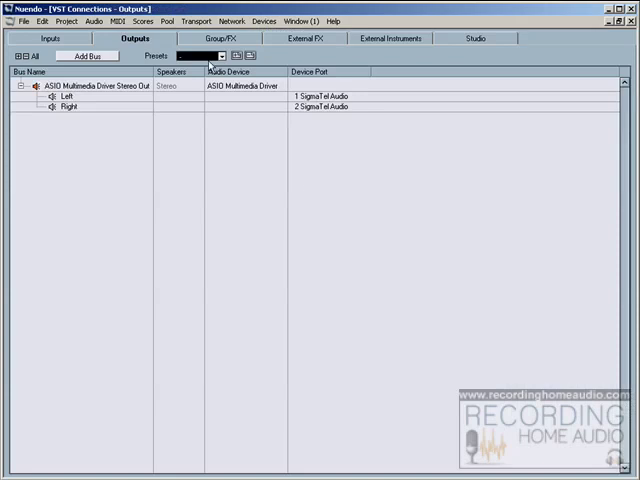
pyautogui.click(52, 38)
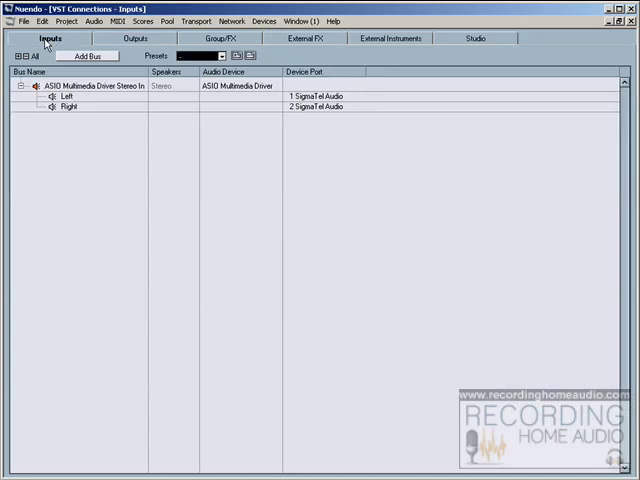
pyautogui.click(134, 38)
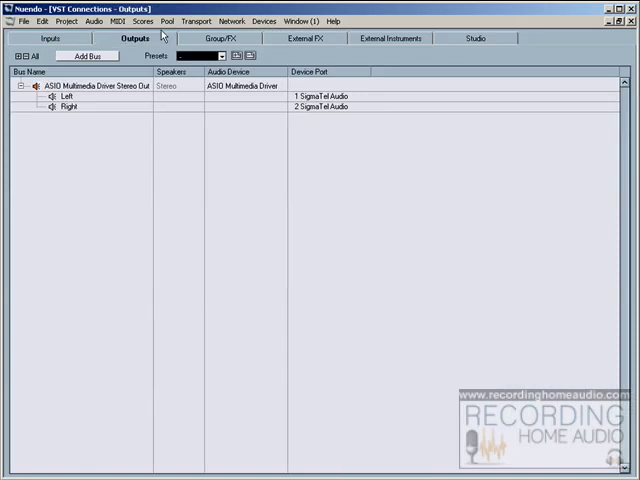
pyautogui.moveTo(36, 96)
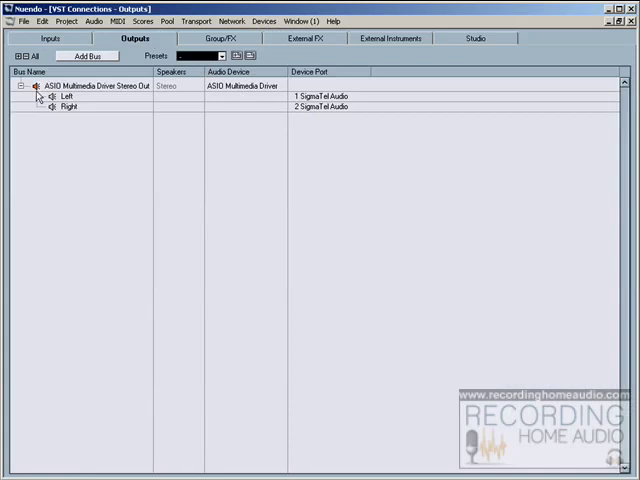
pyautogui.click(10, 84)
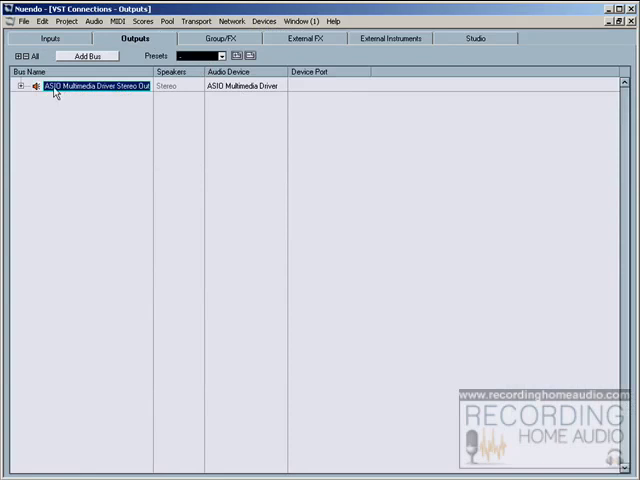
# - Rename the stereo output bus to Sigmatel and expand its left and right channels
pyautogui.click(8, 84)
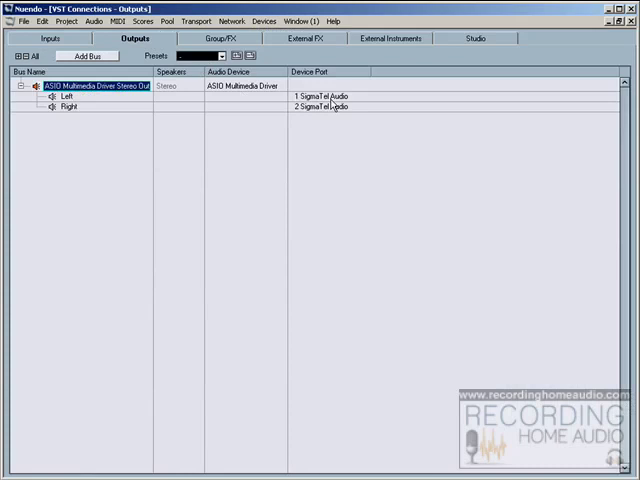
pyautogui.click(12, 86)
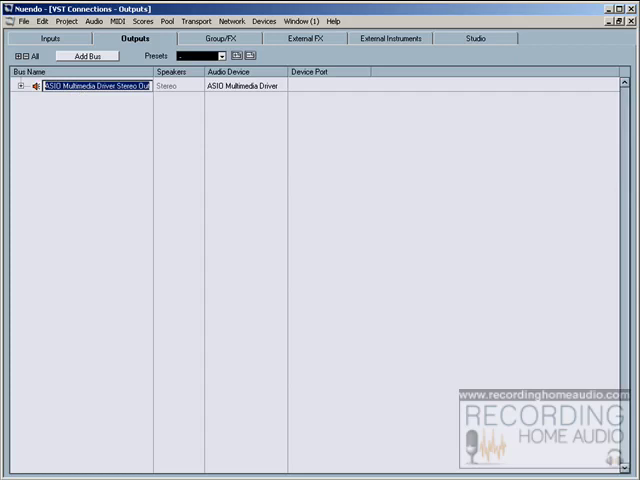
pyautogui.write('Sigmate')
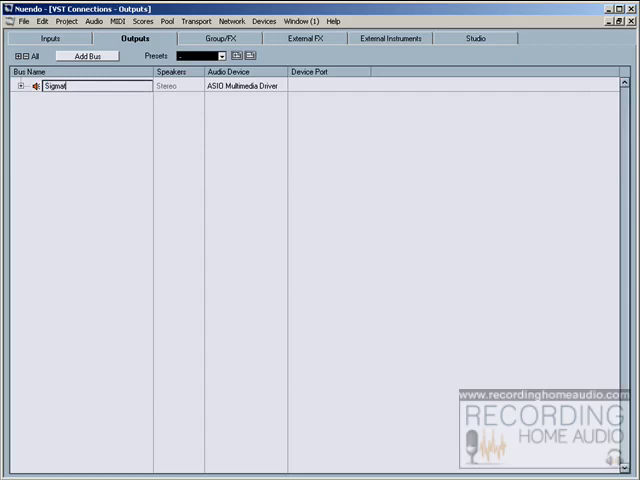
pyautogui.write('tel')
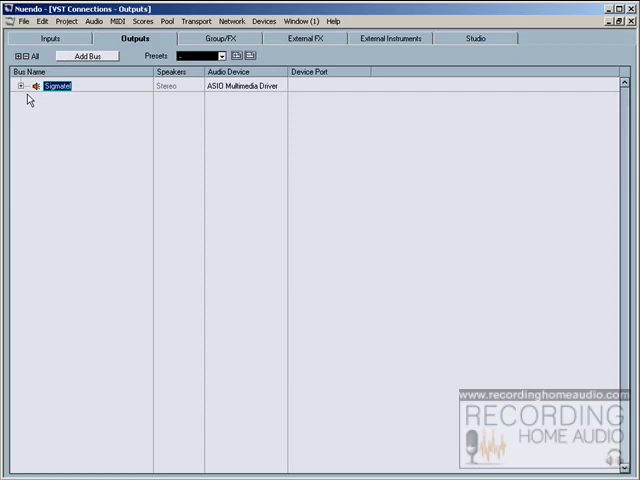
pyautogui.click(12, 84)
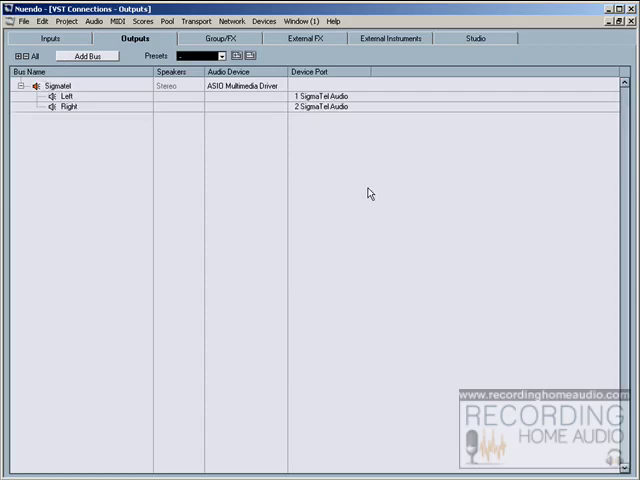
# - Start editing the left channel name of the Sigmatel output bus
pyautogui.doubleClick(62, 84)
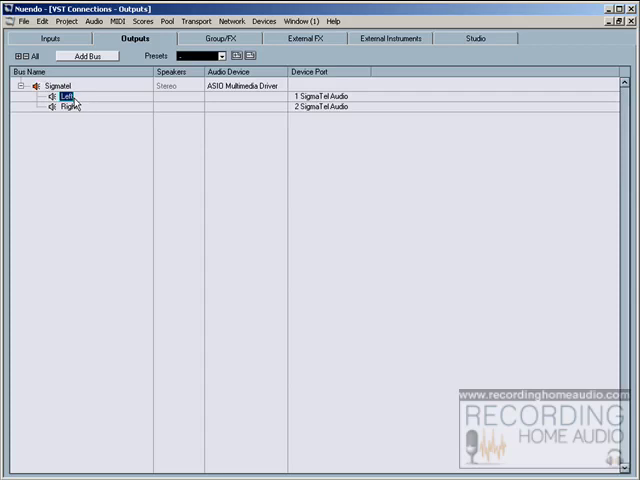
pyautogui.moveTo(330, 104)
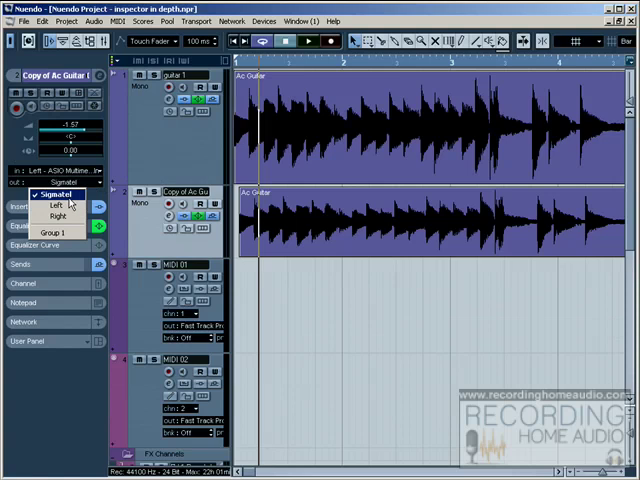
# - Close the routing dropdown, reopen VST Connections and collapse the Signatel output bus
pyautogui.click(50, 194)
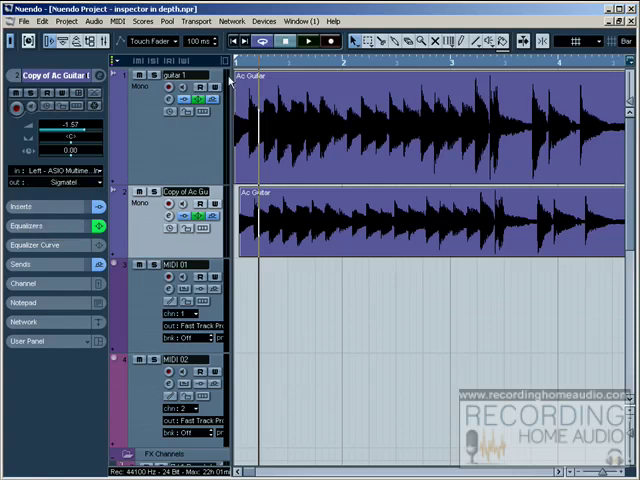
pyautogui.click(266, 20)
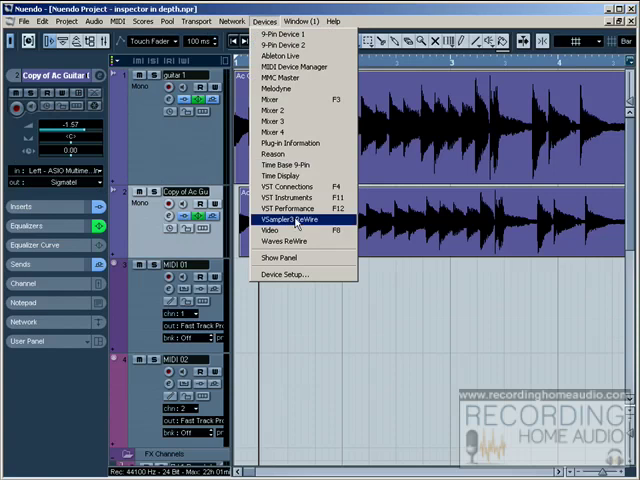
pyautogui.click(288, 188)
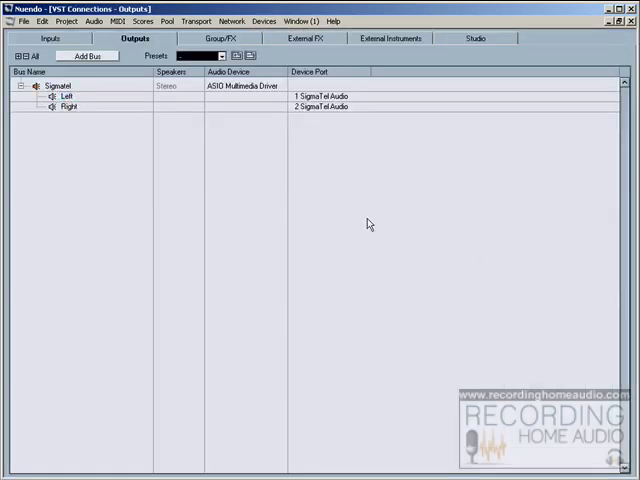
pyautogui.click(18, 84)
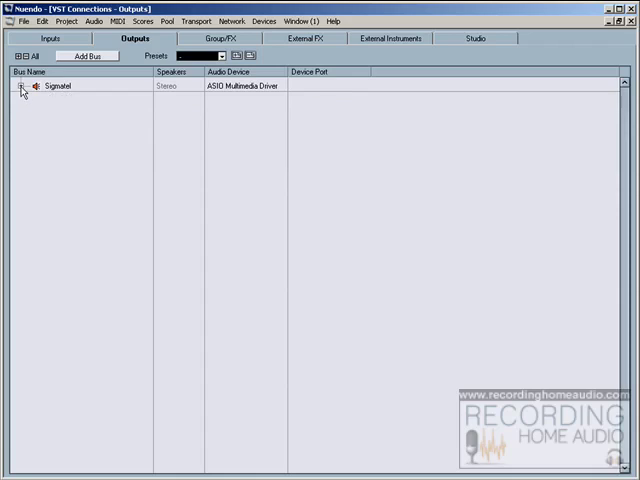
# - On the Inputs page, rename the stereo input bus to sigmatel
pyautogui.click(50, 38)
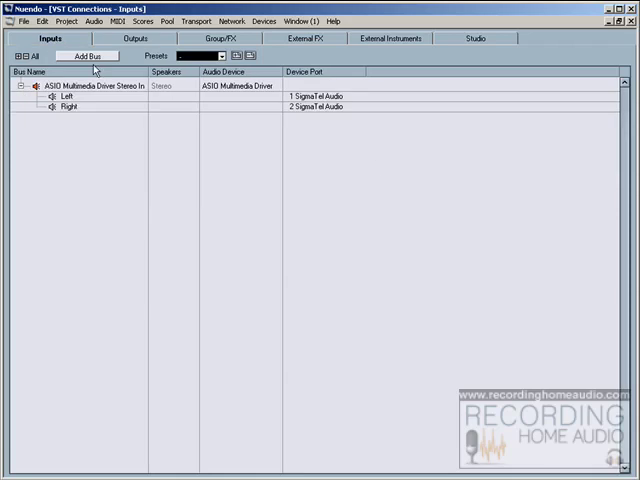
pyautogui.moveTo(318, 104)
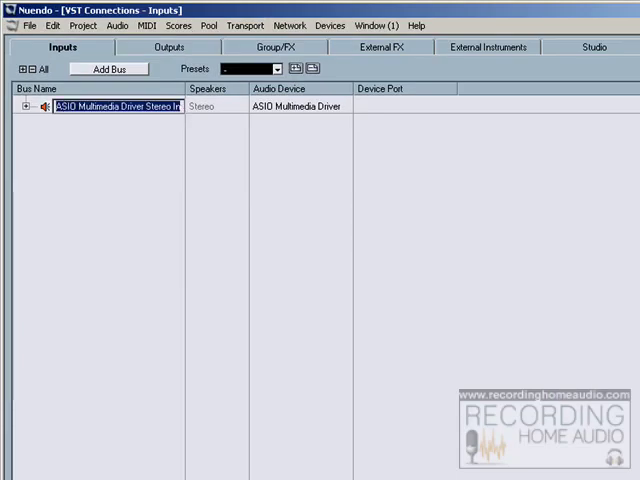
pyautogui.write('sigmate')
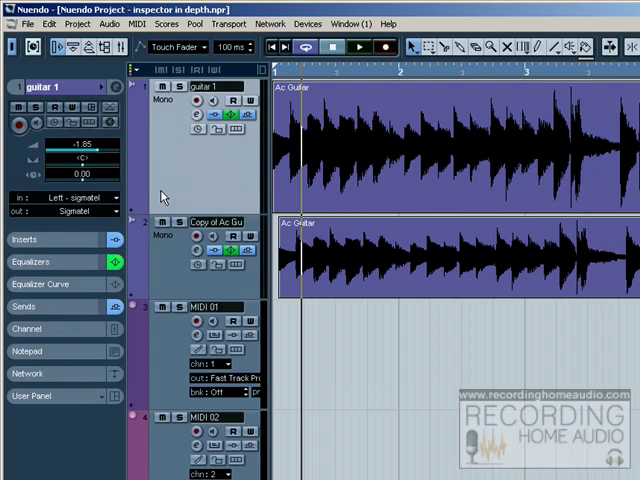
pyautogui.moveTo(216, 184)
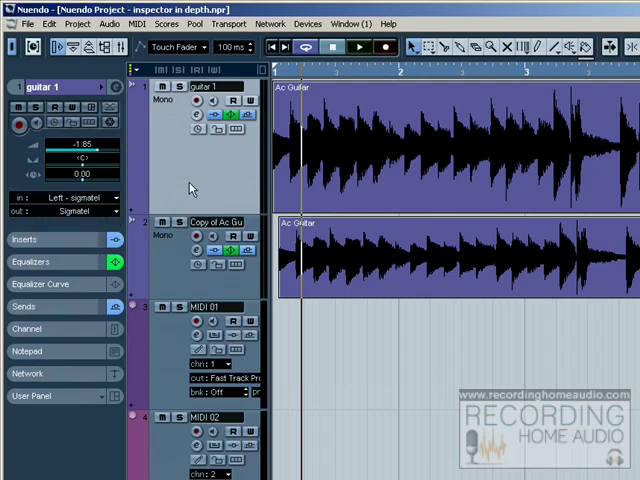
pyautogui.moveTo(228, 48)
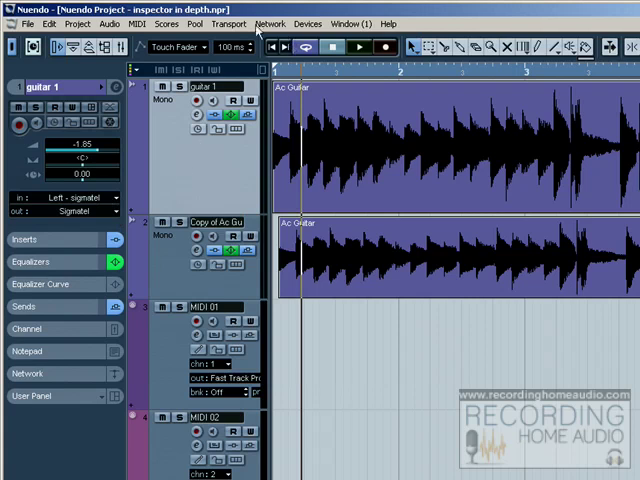
# - Bring up the Devices menu from the project window
pyautogui.click(308, 24)
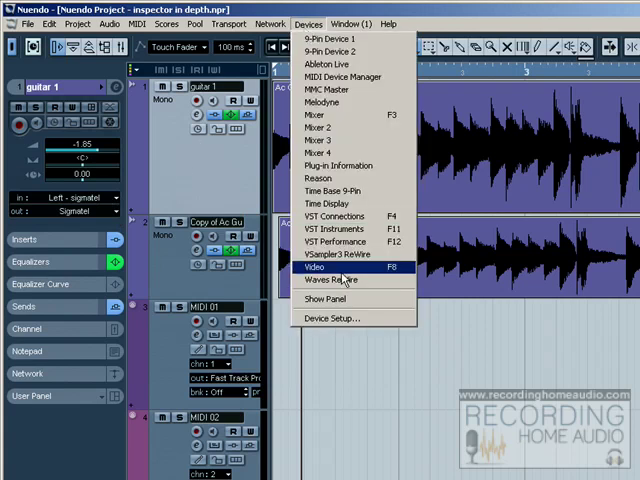
# - Reopen VST Connections inputs, check the signatel bus channels, and start Add Bus
pyautogui.click(330, 216)
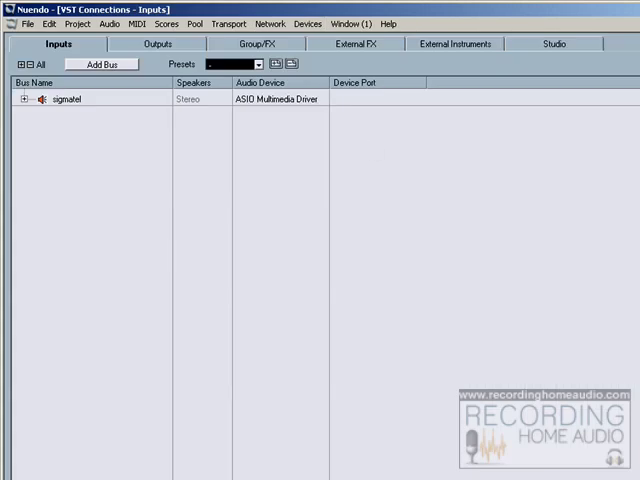
pyautogui.click(26, 100)
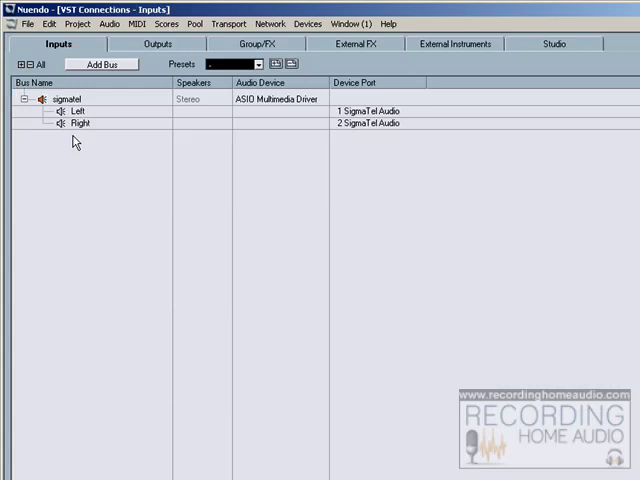
pyautogui.click(28, 100)
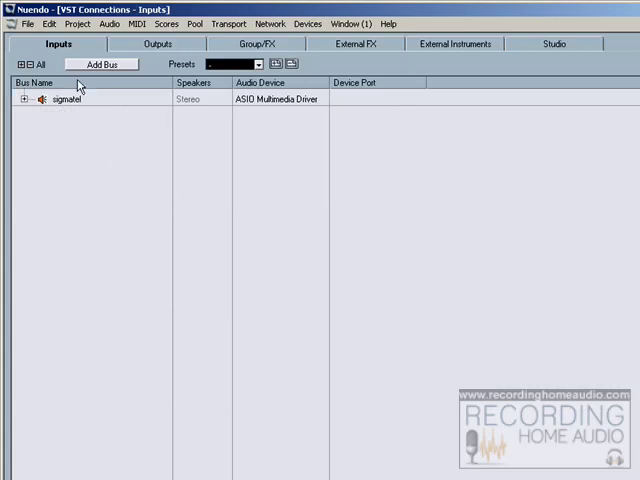
pyautogui.click(100, 64)
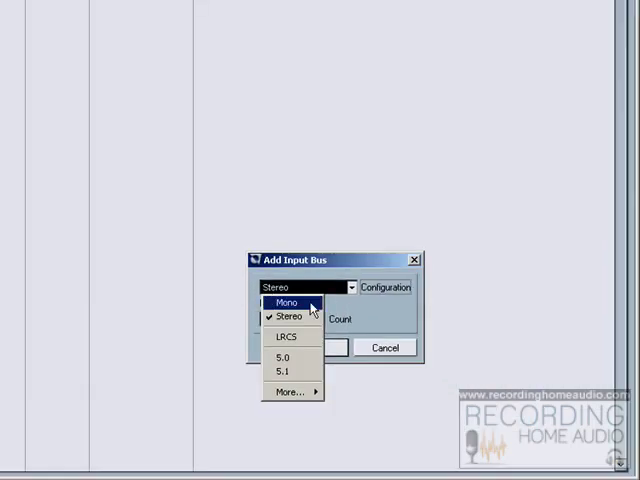
# - Add three Mono input buses via the Add Input Bus dialog and collapse the Mono In entry
pyautogui.click(284, 302)
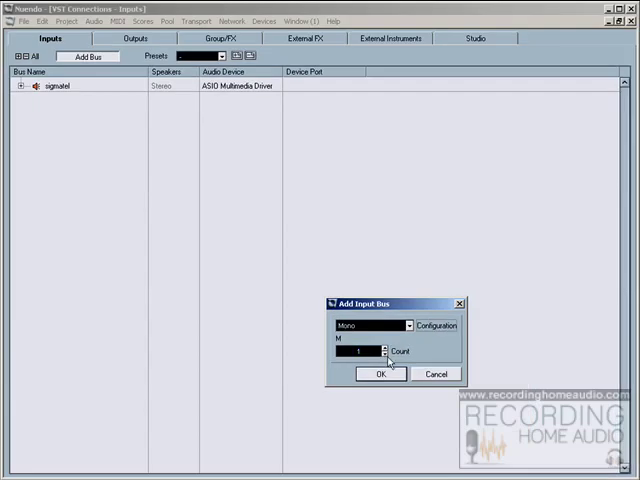
pyautogui.click(388, 348)
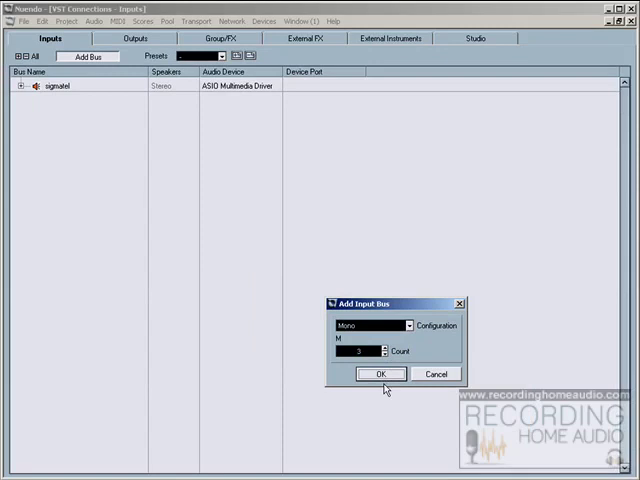
pyautogui.click(378, 372)
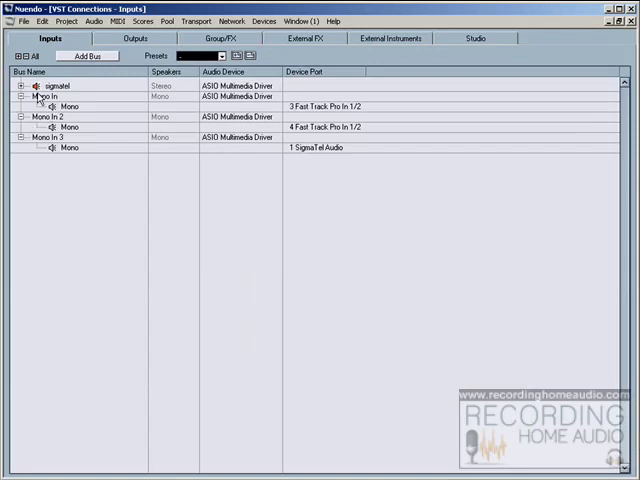
pyautogui.click(18, 96)
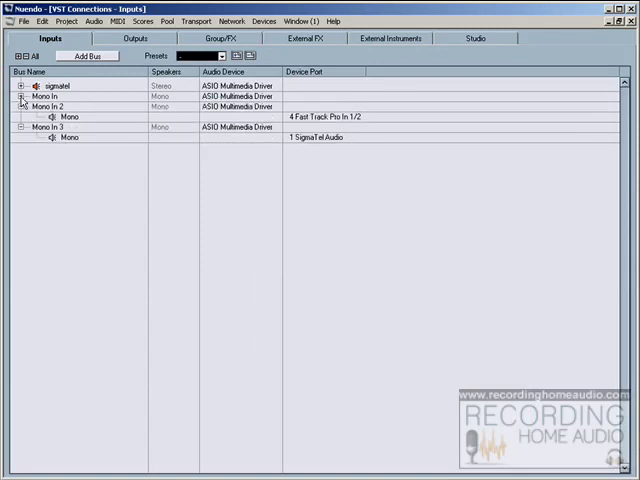
# - Route the first Mono In bus to the 1 SigmaTel Audio device port and finish its rename
pyautogui.click(18, 96)
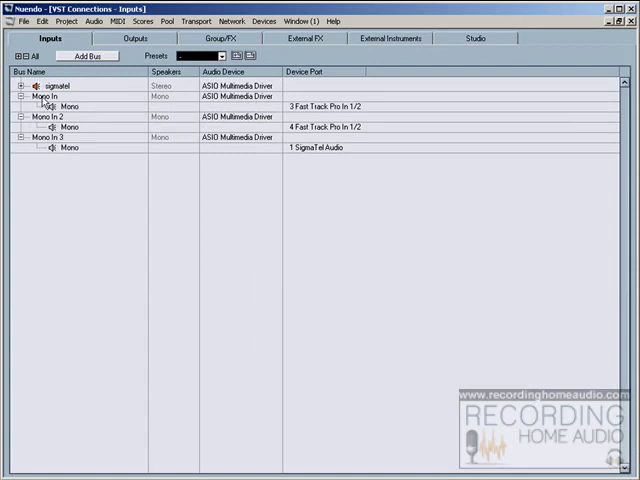
pyautogui.click(50, 96)
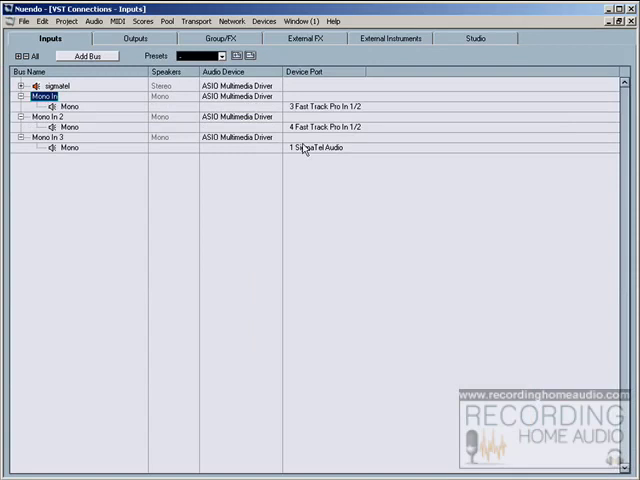
pyautogui.click(70, 106)
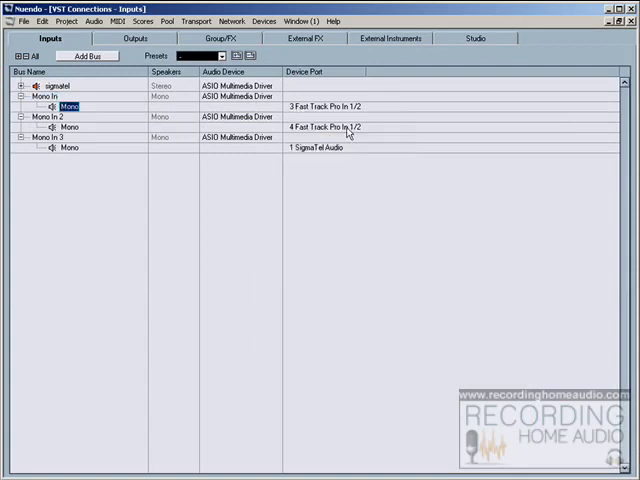
pyautogui.moveTo(420, 136)
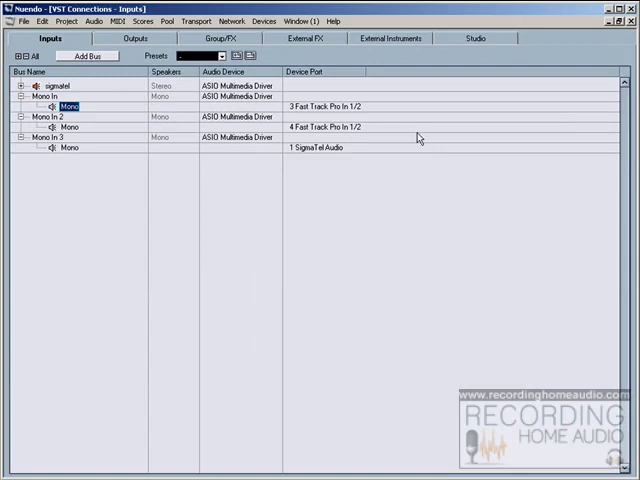
pyautogui.click(340, 108)
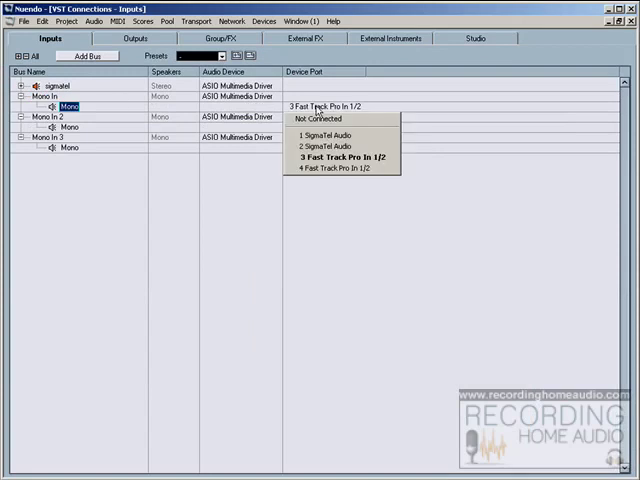
pyautogui.moveTo(330, 136)
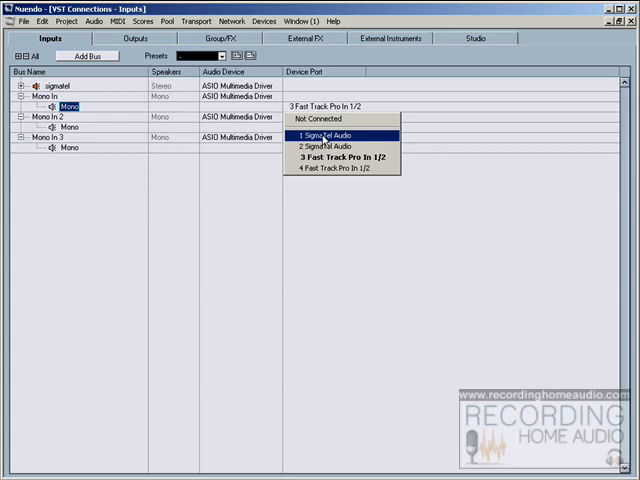
pyautogui.click(328, 136)
pyautogui.write('sigmatel 1')
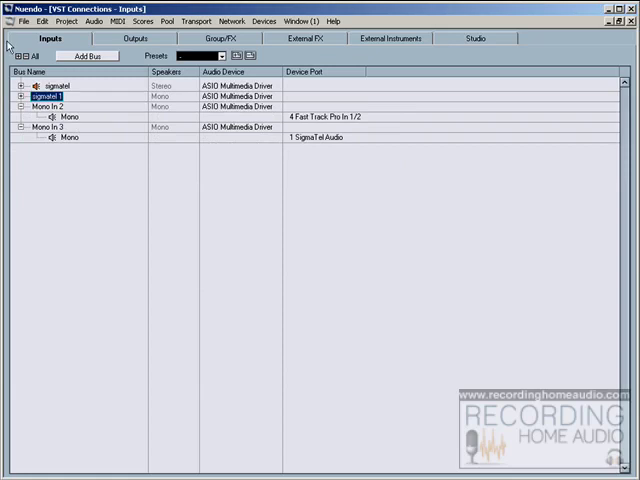
pyautogui.click(12, 96)
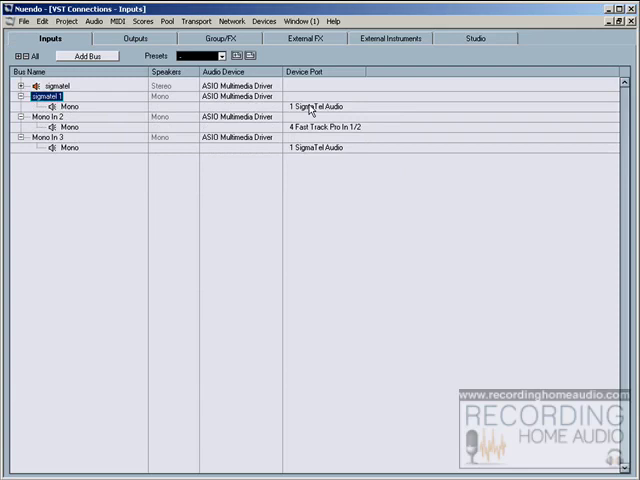
# - Keep the first bus on 1 SigmaTel Audio and give Mono In 2 a Fast Track Pro port
pyautogui.click(320, 108)
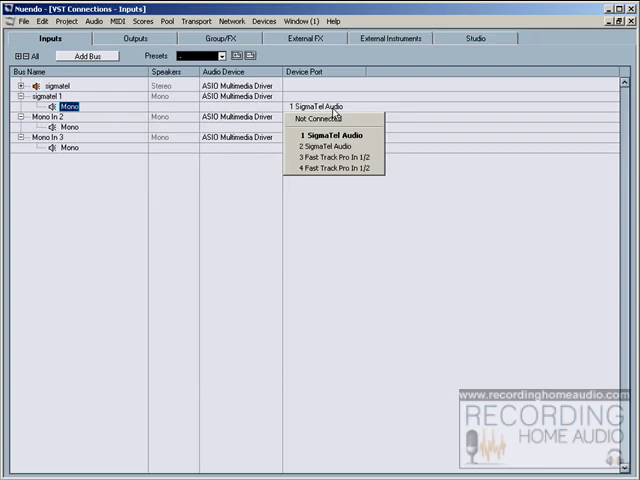
pyautogui.click(340, 168)
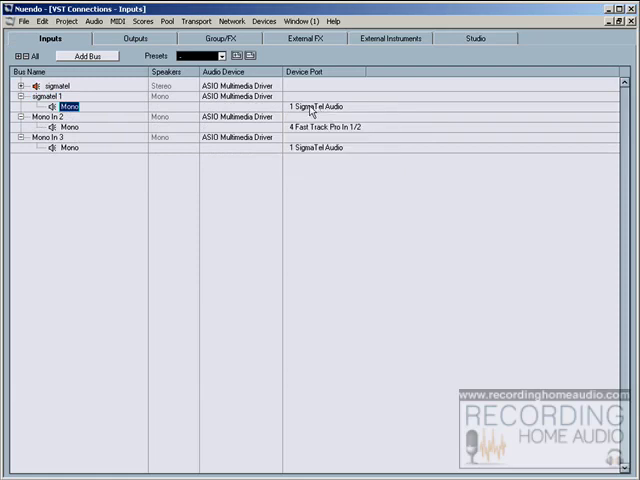
pyautogui.moveTo(330, 112)
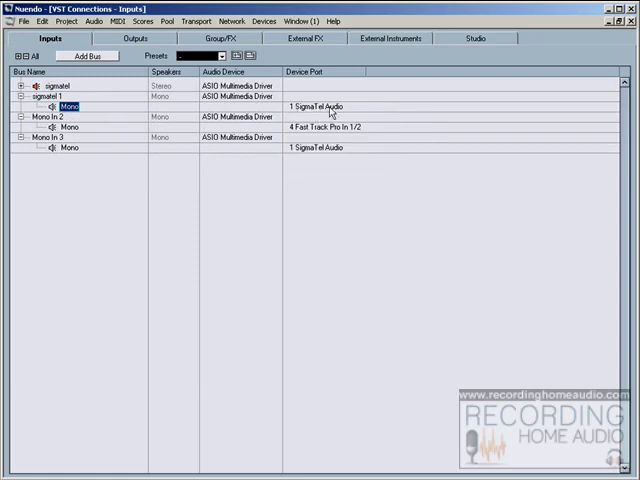
pyautogui.click(330, 128)
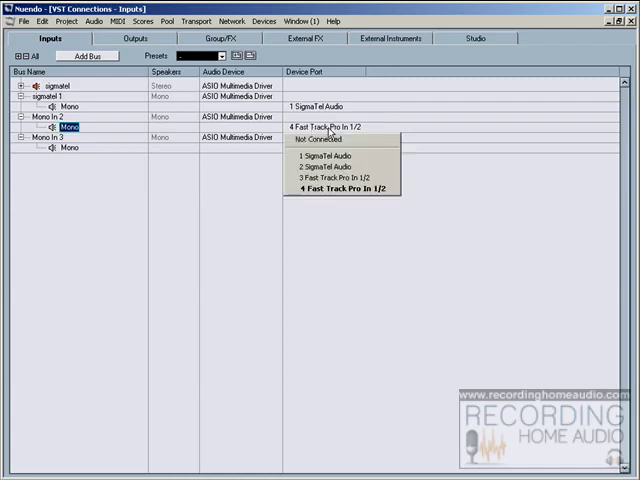
pyautogui.click(316, 156)
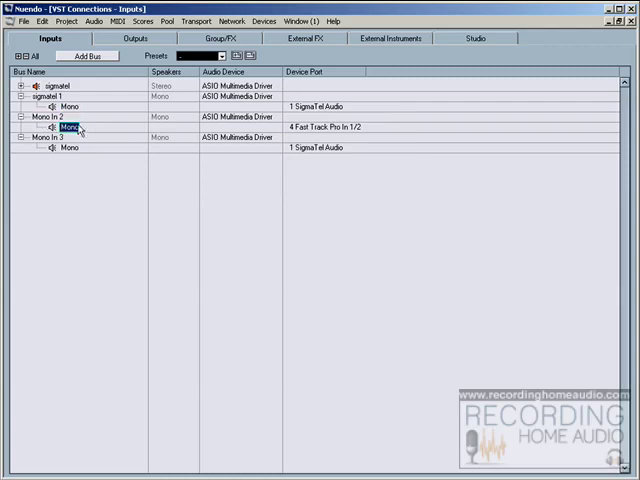
# - Route Mono In 2 to 2 SigmaTel Audio and rename it 'sigmatel 2'
pyautogui.click(330, 128)
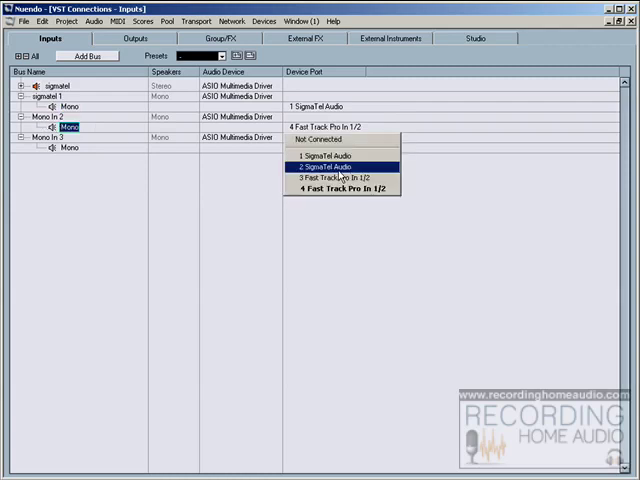
pyautogui.click(328, 168)
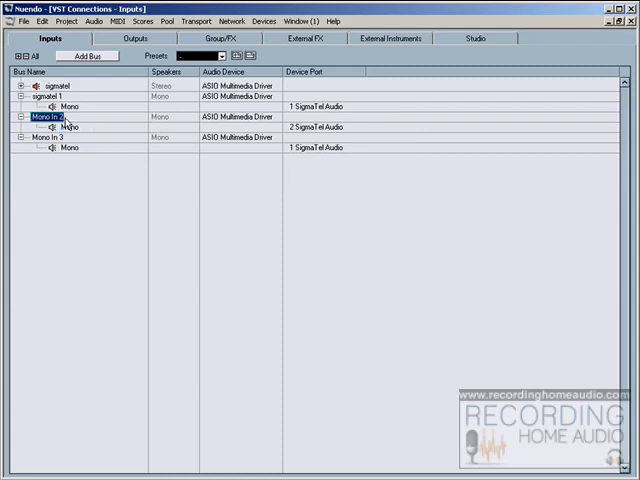
pyautogui.click(12, 116)
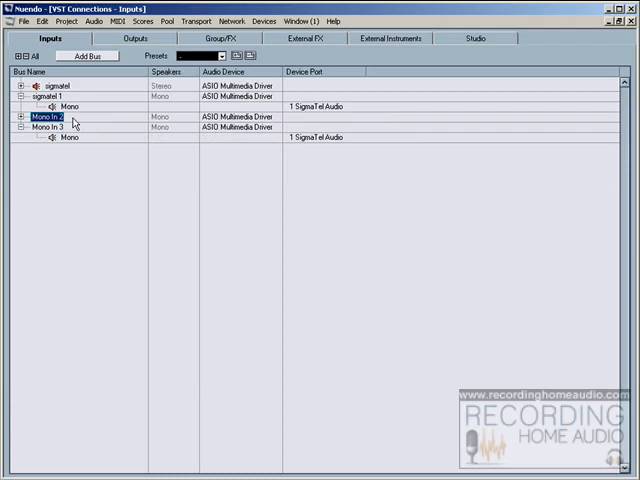
pyautogui.click(12, 116)
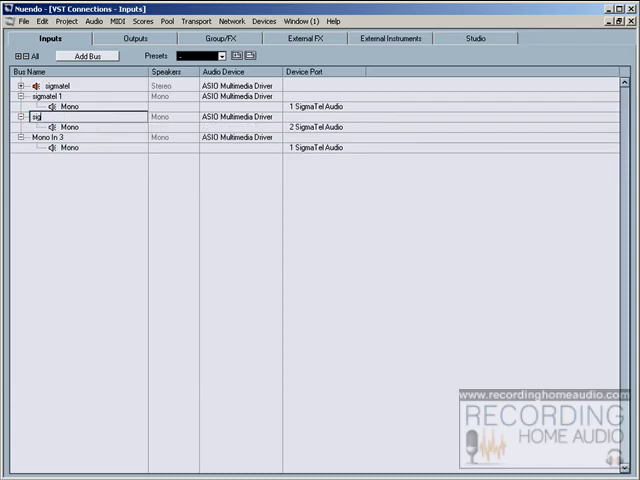
pyautogui.write('sigmatel 2')
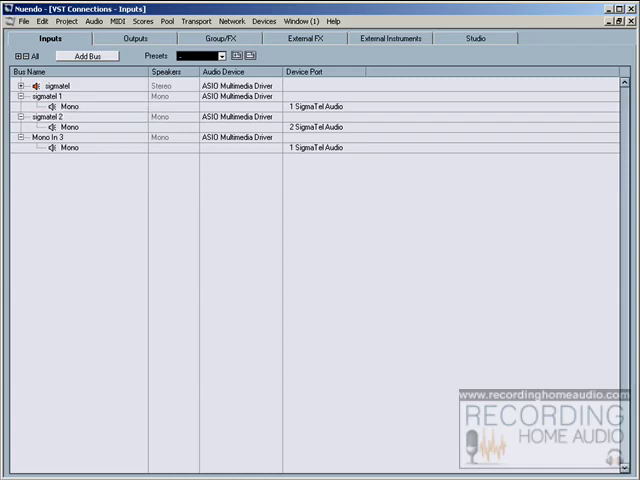
# - Return to the project and add a new Mono audio track, Audio 03
pyautogui.click(632, 8)
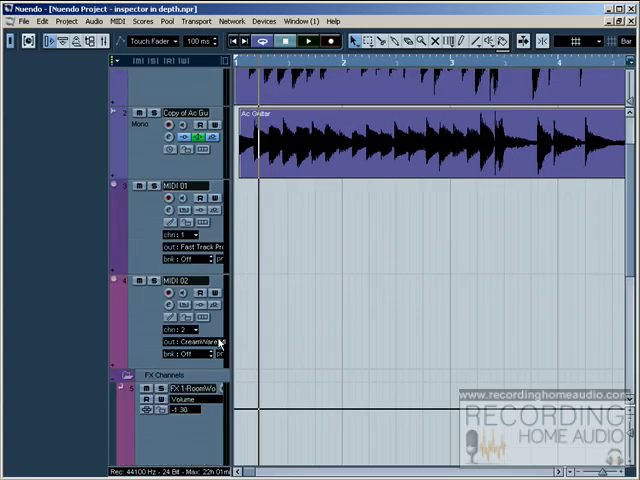
pyautogui.scroll(-3)
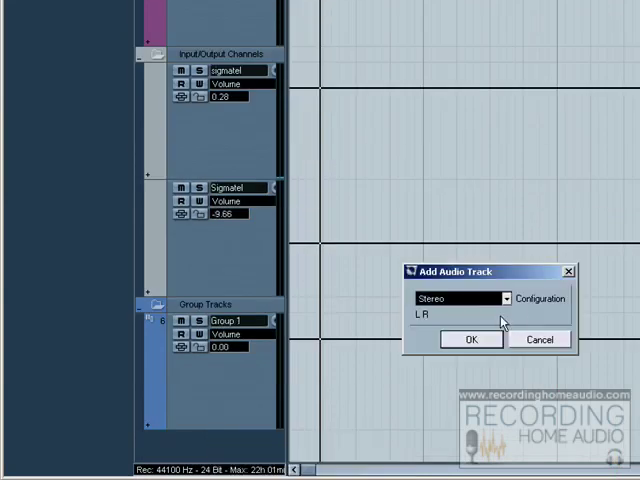
pyautogui.click(464, 298)
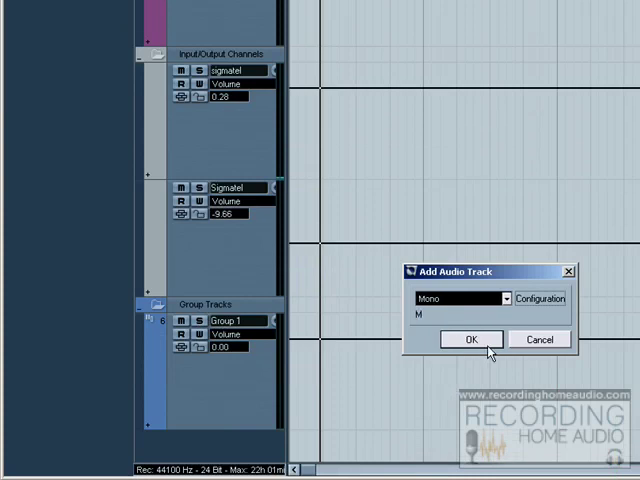
pyautogui.click(468, 340)
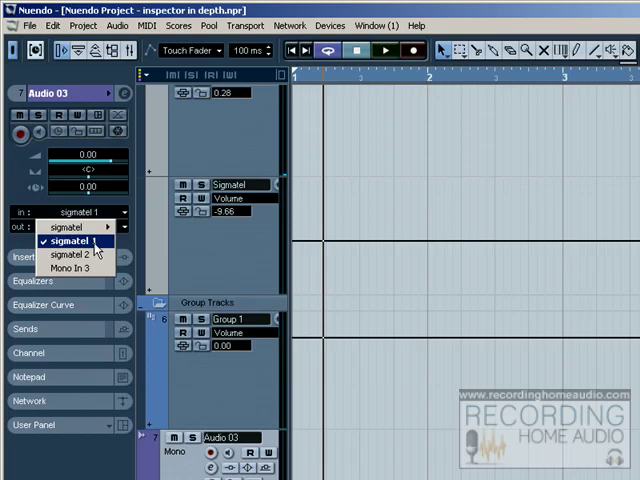
pyautogui.moveTo(76, 256)
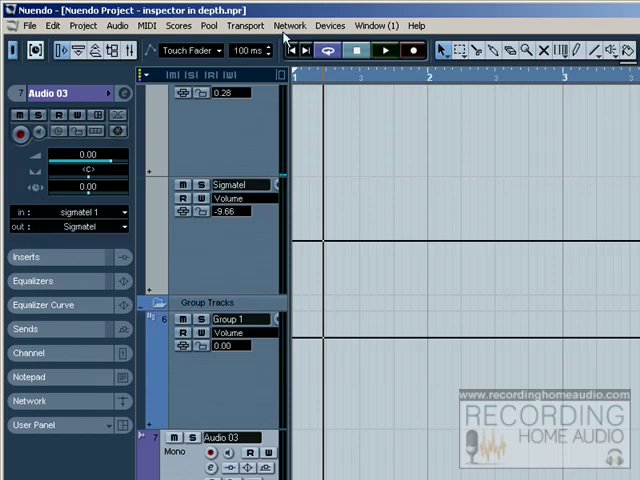
# - Reopen VST Connections from the Devices menu and start renaming Mono In 3 to 'fast track pro'
pyautogui.click(330, 24)
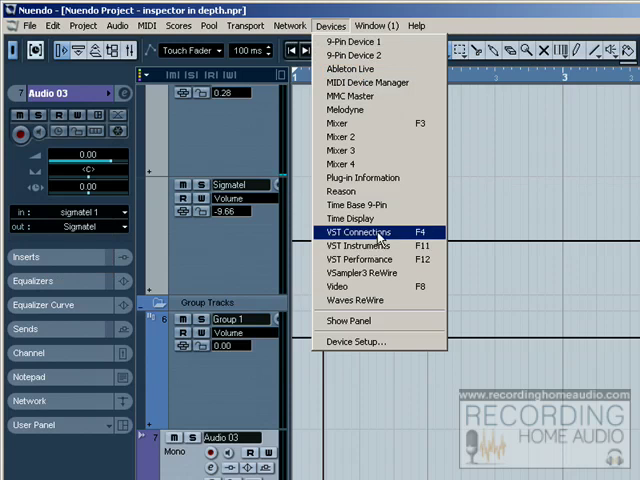
pyautogui.click(360, 232)
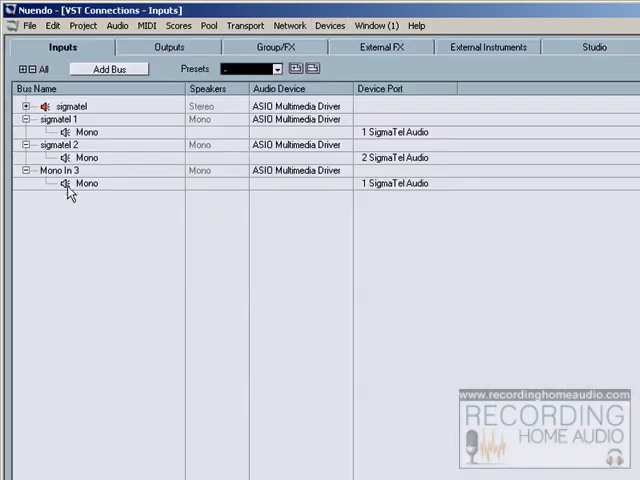
pyautogui.click(64, 170)
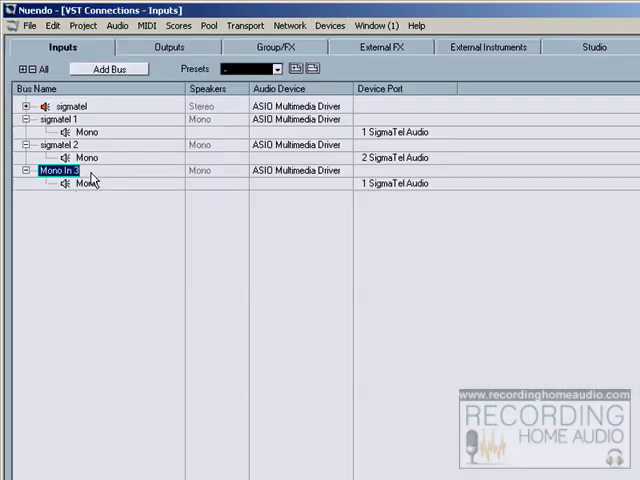
pyautogui.click(14, 170)
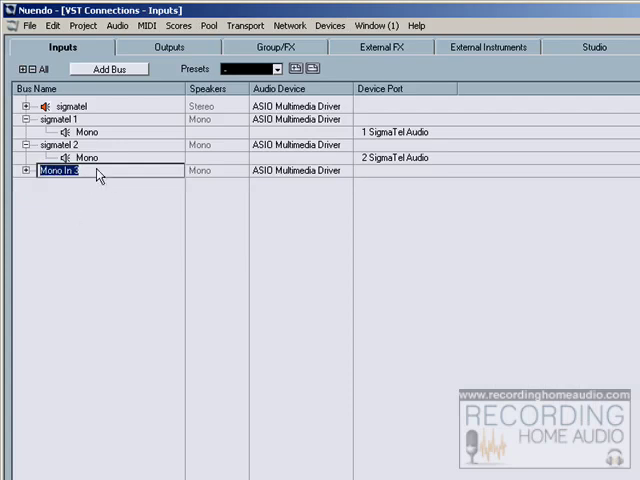
pyautogui.write('fast track pro 1')
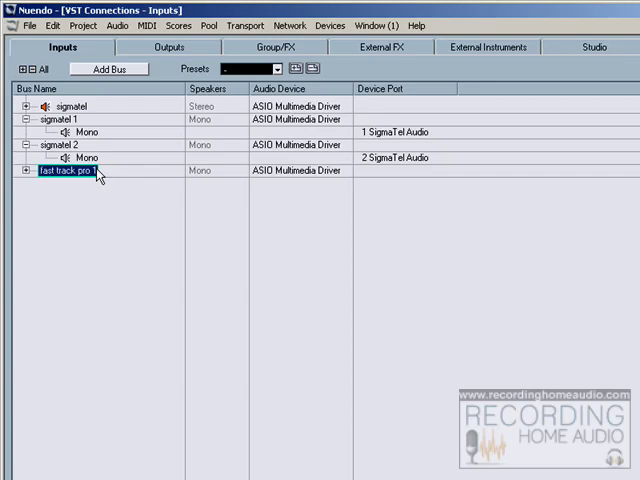
# - Route the fast track pro 1 bus to the 3 Fast Track Pro In 1/2 port
pyautogui.click(22, 170)
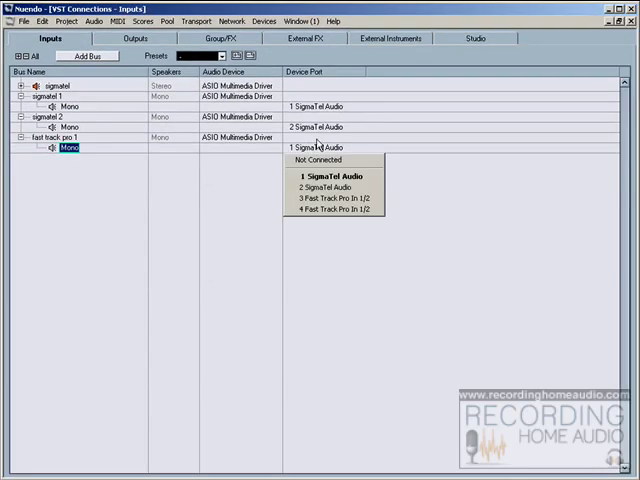
pyautogui.moveTo(330, 200)
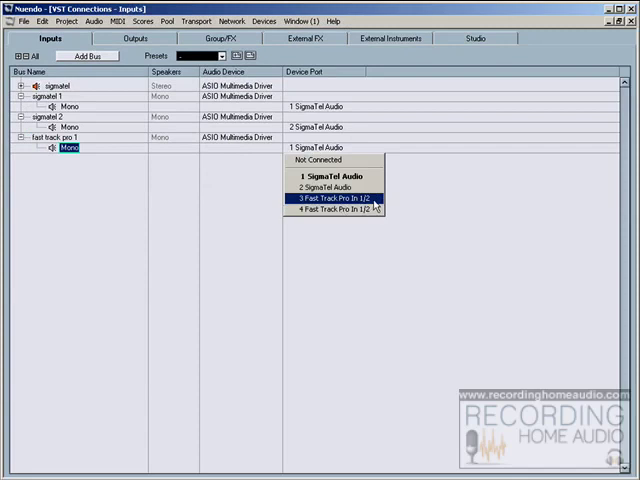
pyautogui.click(336, 196)
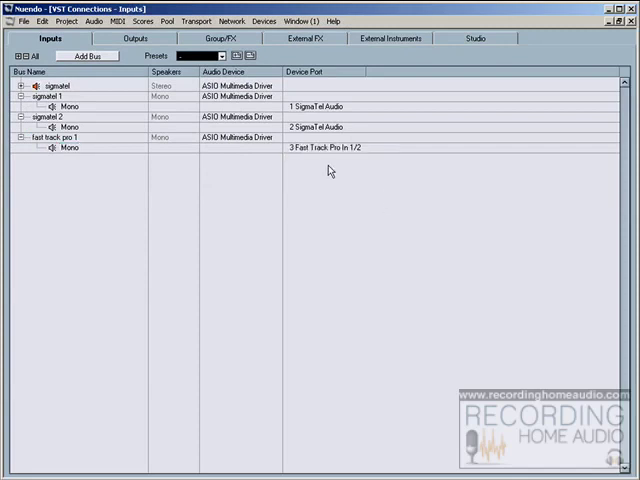
pyautogui.moveTo(40, 190)
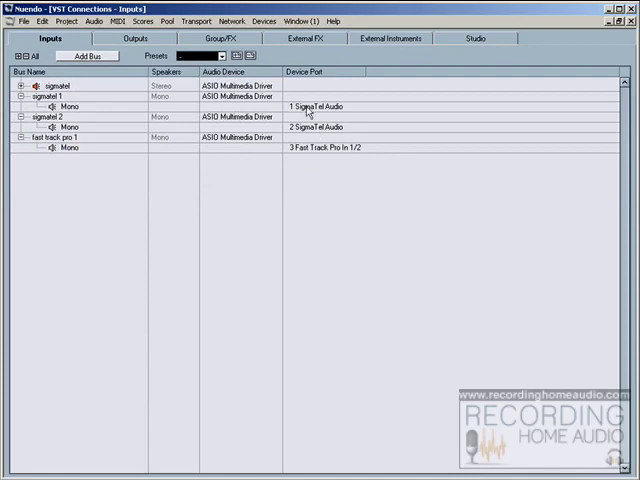
pyautogui.click(70, 108)
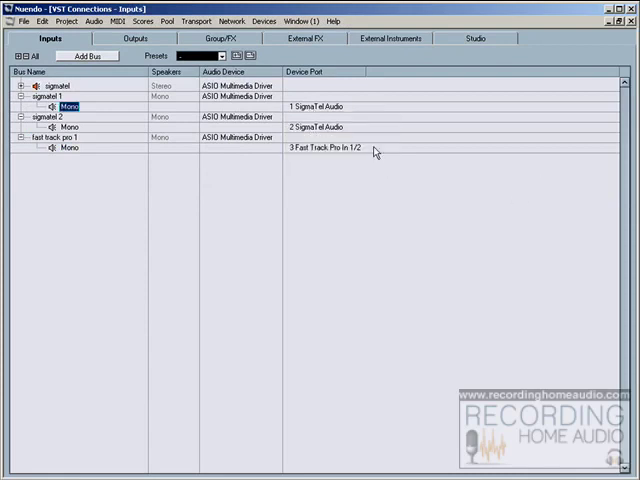
pyautogui.moveTo(316, 108)
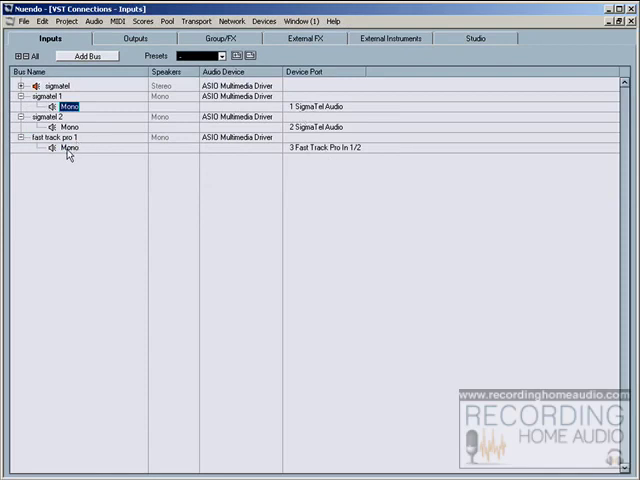
pyautogui.moveTo(328, 118)
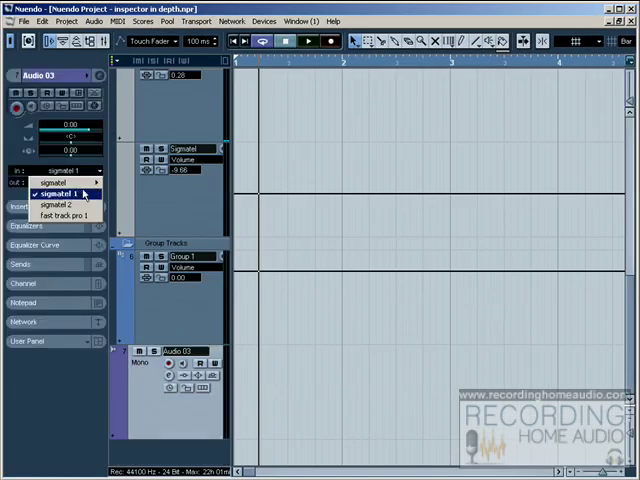
pyautogui.moveTo(70, 216)
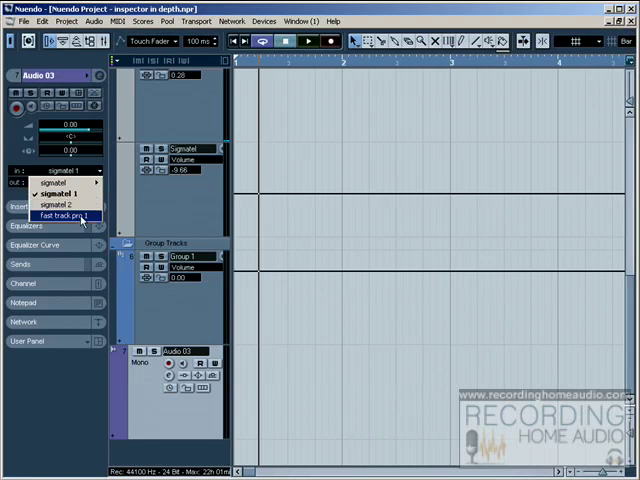
# - Review Audio 03's input bus list showing sigmatel 1, sigmatel 2 and fast track pro 1, keeping sigmatel 1
pyautogui.click(56, 192)
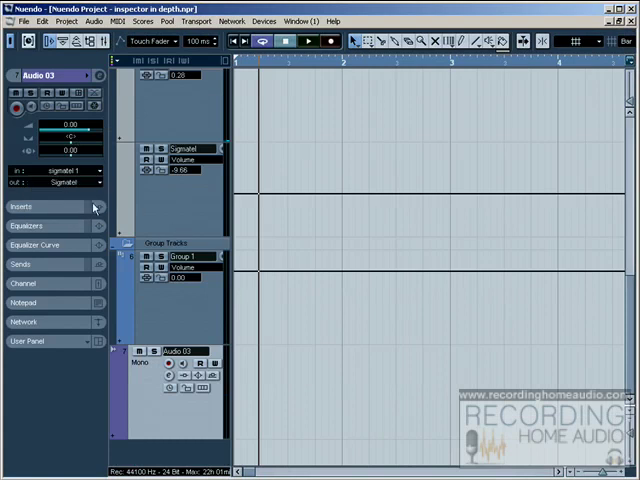
pyautogui.click(176, 256)
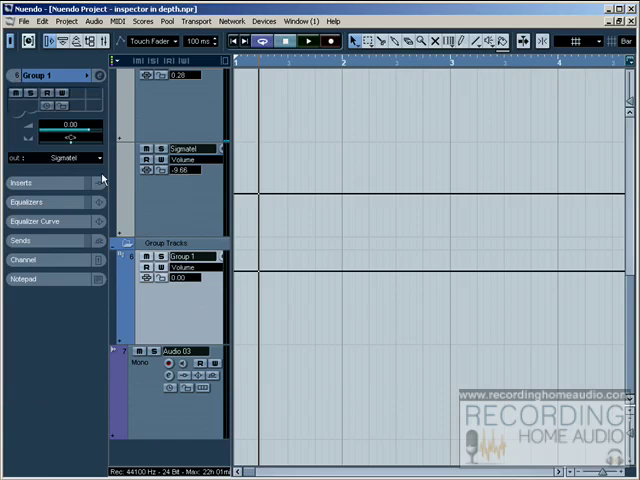
pyautogui.moveTo(146, 224)
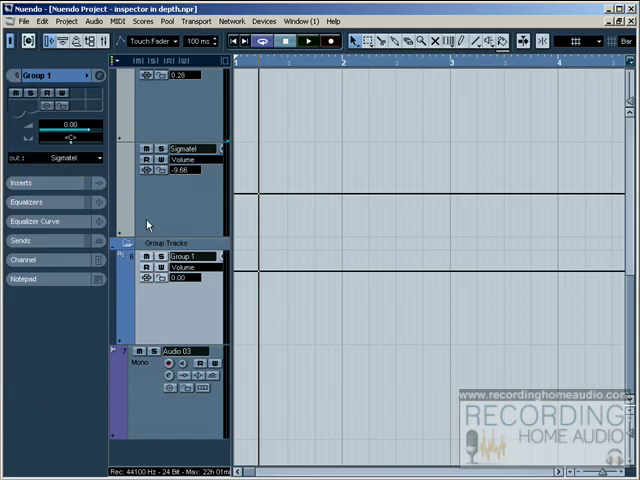
pyautogui.click(96, 178)
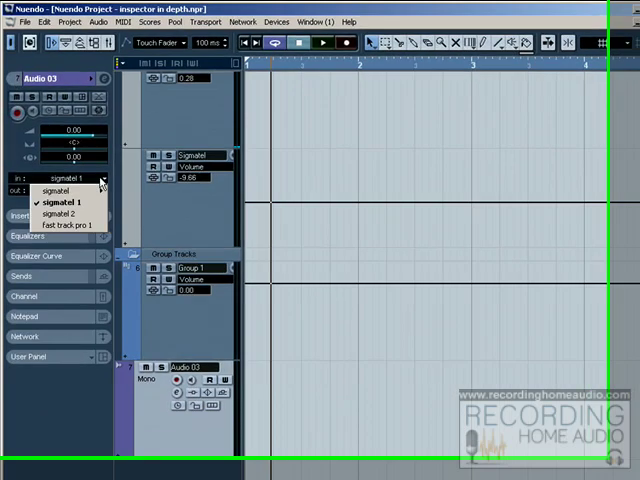